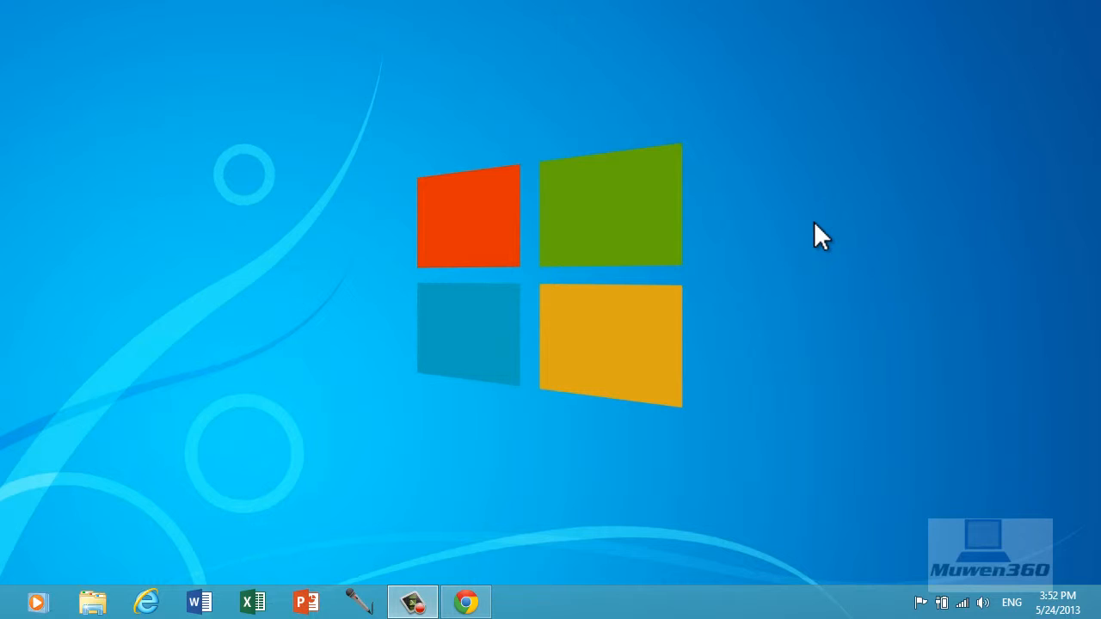
{"action": "mouse_move", "coordinate": [371, 189]}
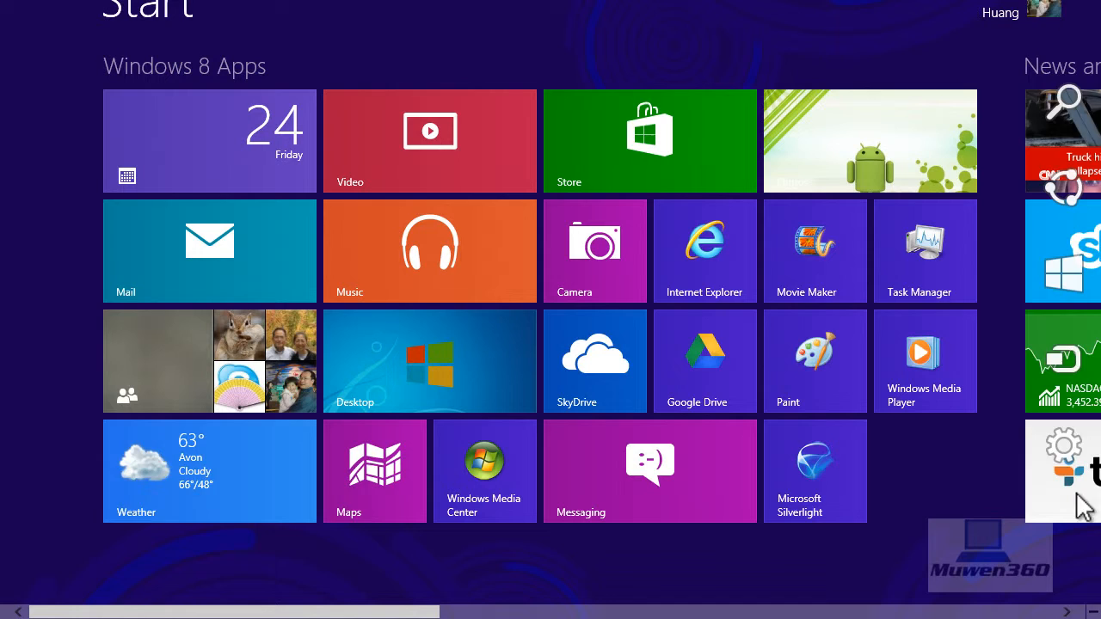
- Search the Start screen for 'task' and launch Task Manager from the results
{"action": "type", "text": "t"}
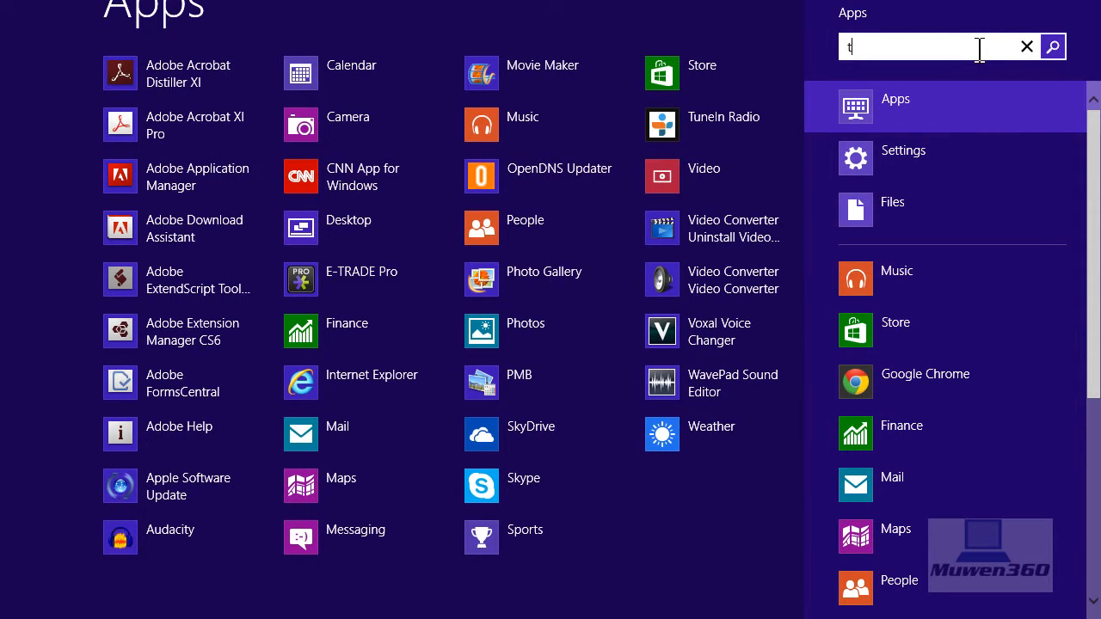
{"action": "type", "text": "ask"}
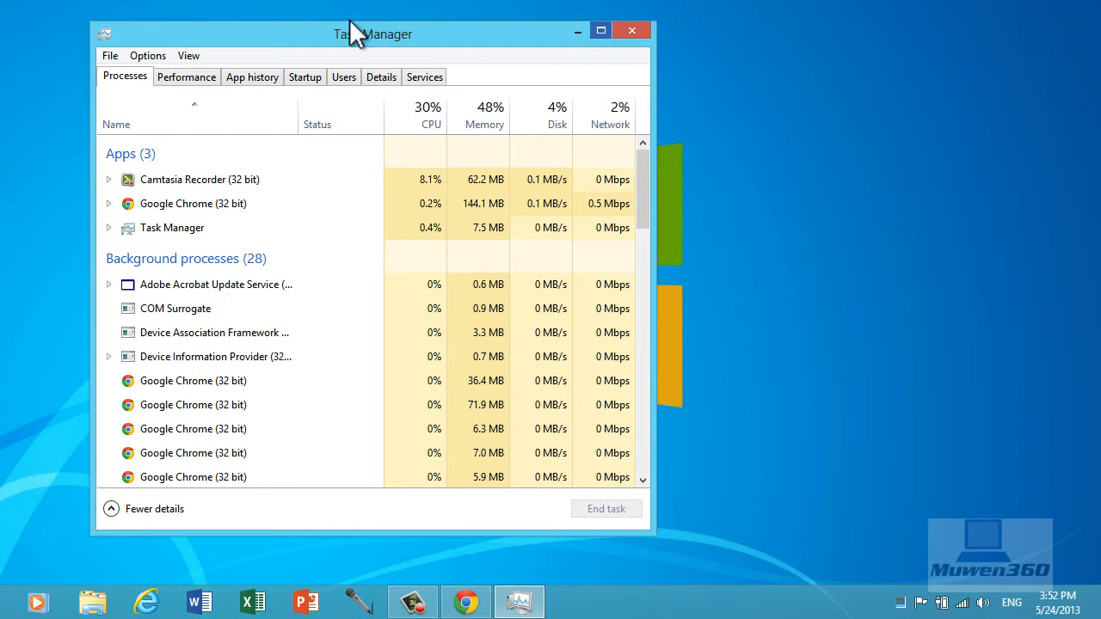
- Move Task Manager down, maximize it, and show the Startup programs list
{"action": "left_click_drag", "start_coordinate": [374, 33], "coordinate": [374, 69]}
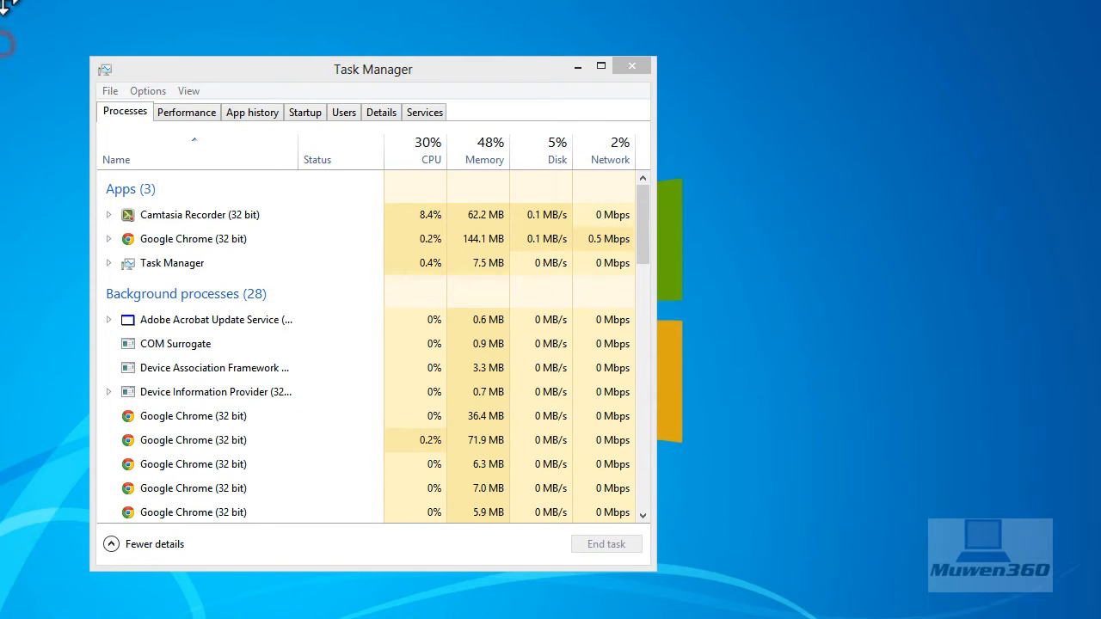
{"action": "left_click_drag", "start_coordinate": [374, 69], "coordinate": [374, 100]}
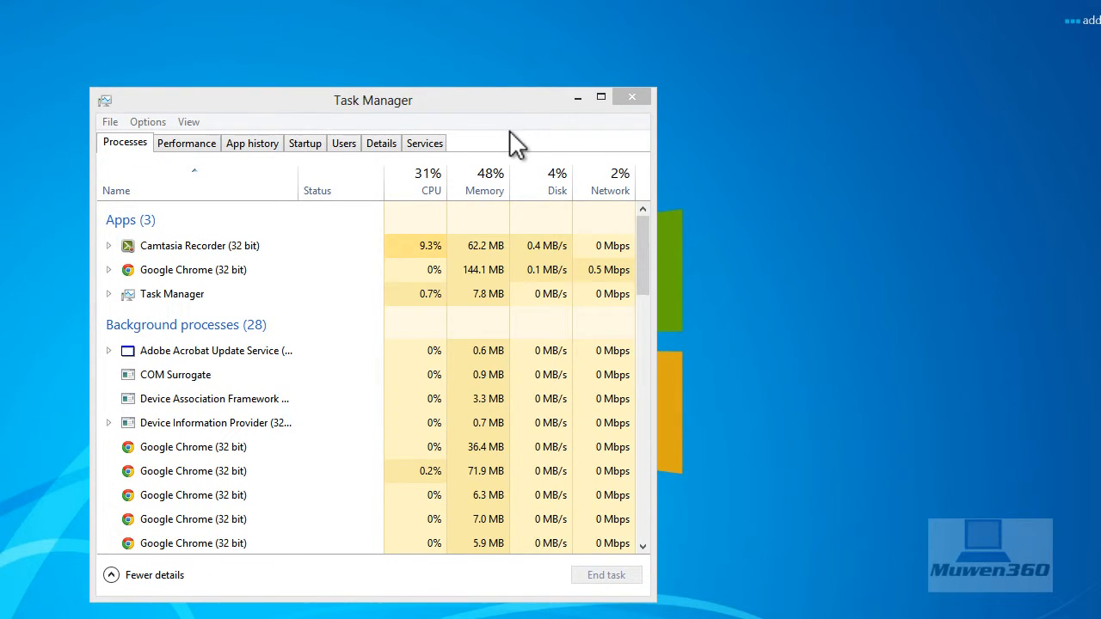
{"action": "mouse_move", "coordinate": [611, 116]}
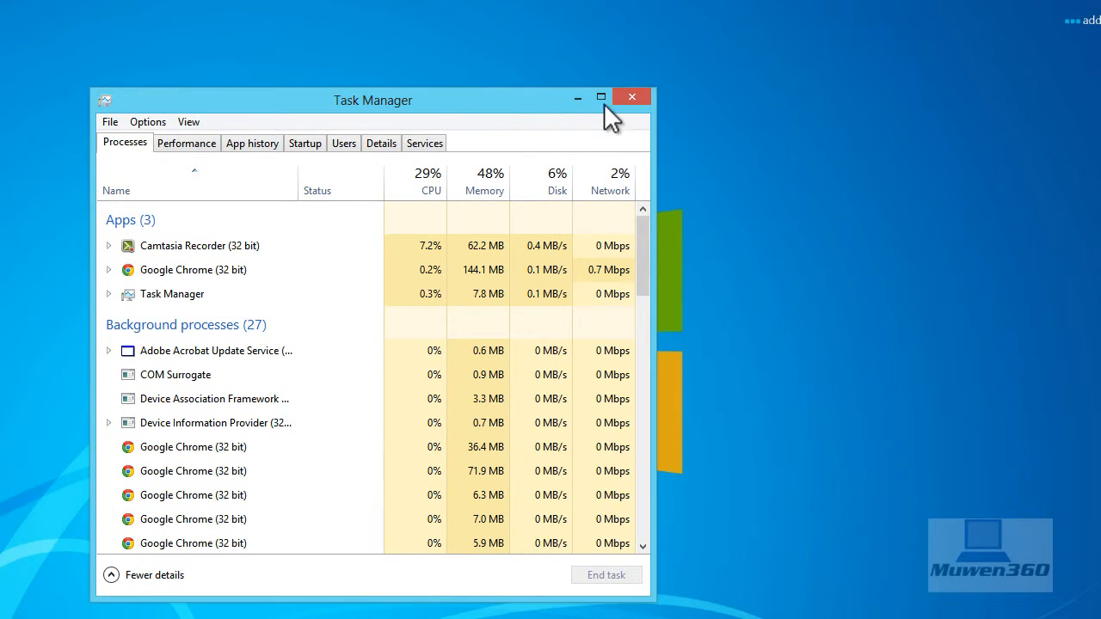
{"action": "left_click", "coordinate": [600, 97]}
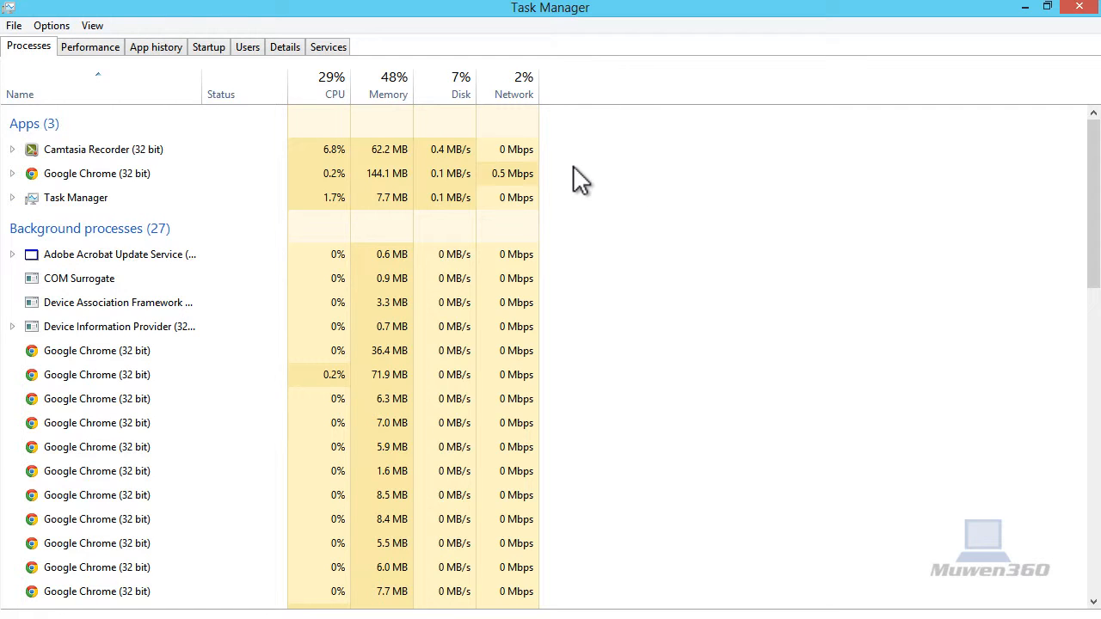
{"action": "left_click", "coordinate": [75, 198]}
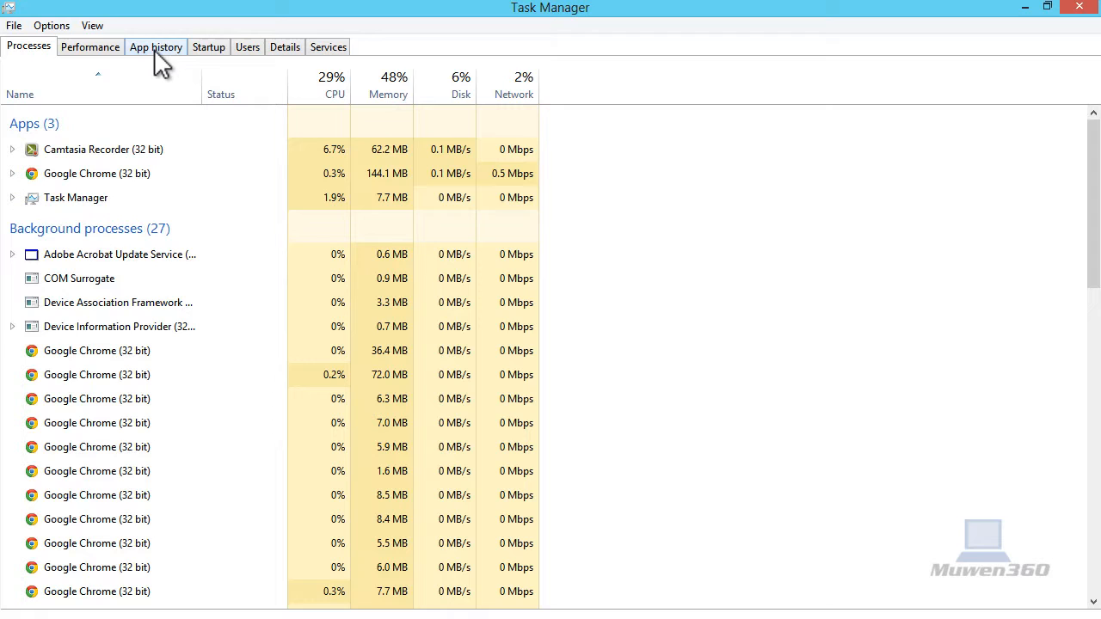
{"action": "mouse_move", "coordinate": [209, 47]}
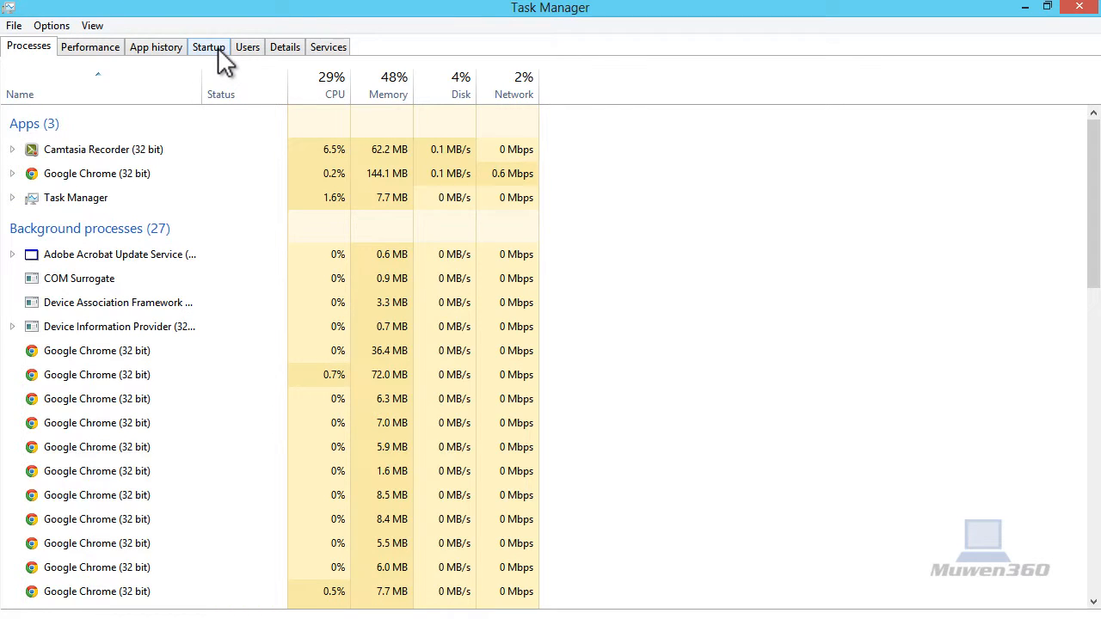
{"action": "left_click", "coordinate": [209, 47]}
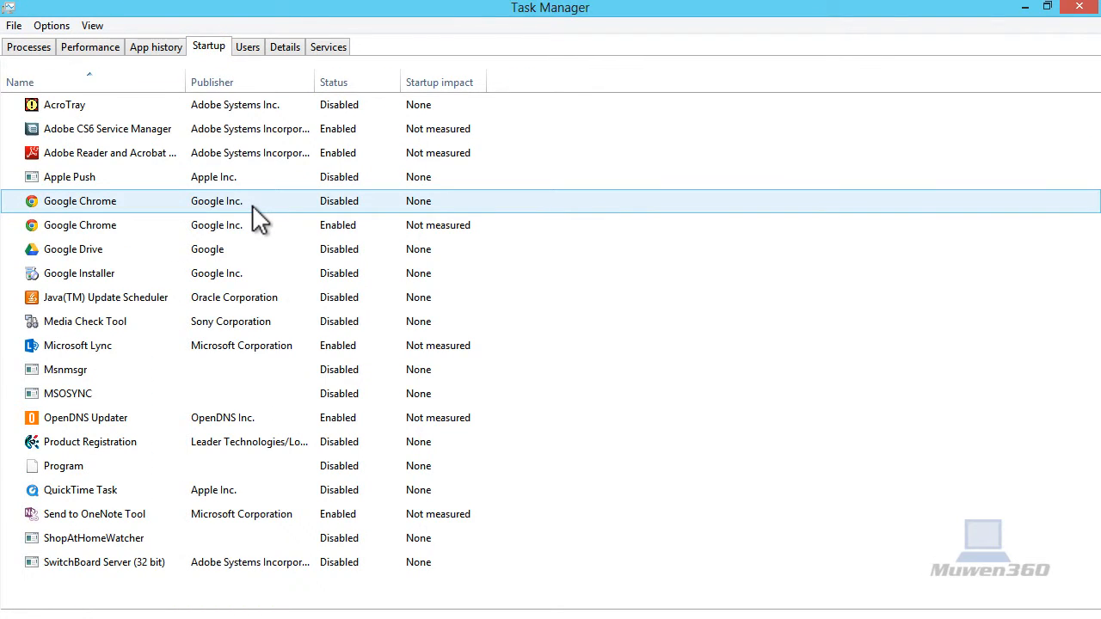
- Select the Chrome, Java, Adobe and Apple Push startup entries; disable the Adobe ones
{"action": "left_click", "coordinate": [107, 129]}
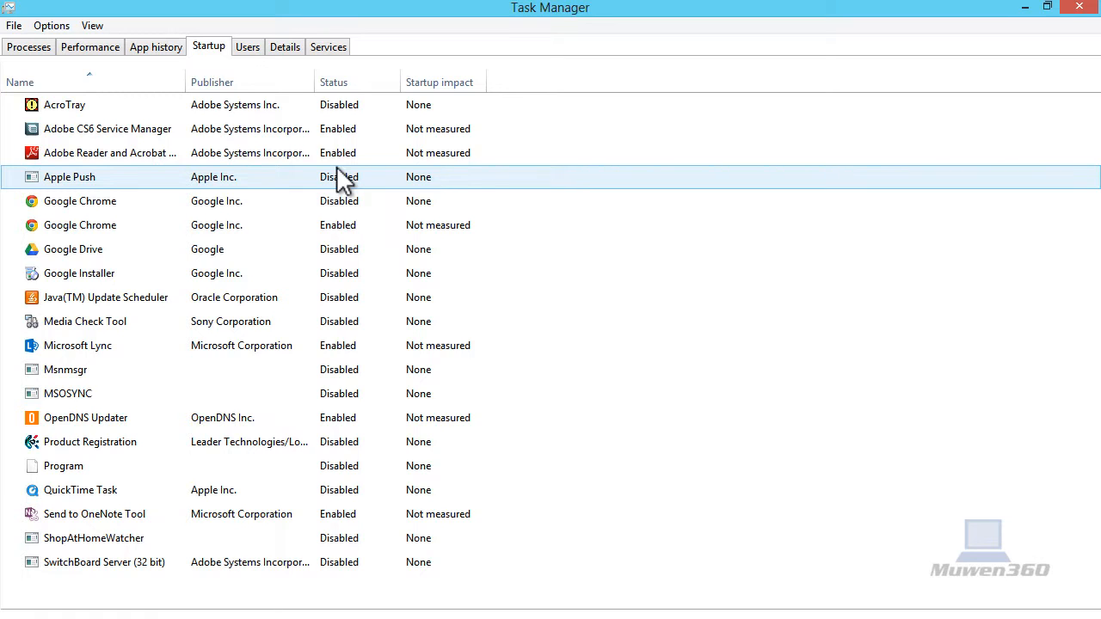
{"action": "left_click", "coordinate": [105, 297]}
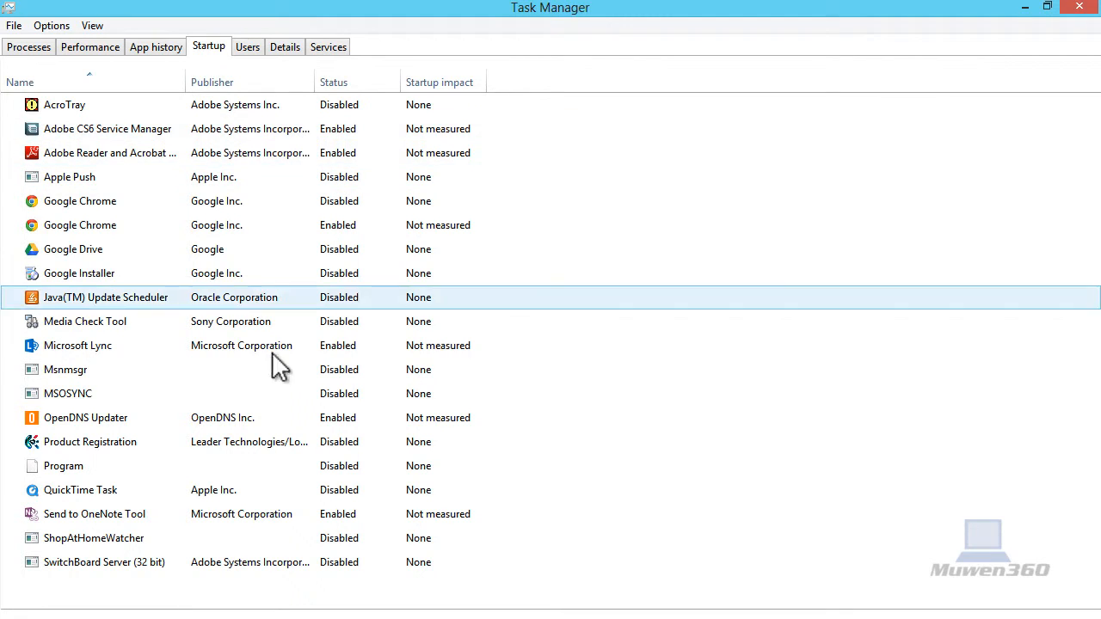
{"action": "left_click", "coordinate": [107, 128]}
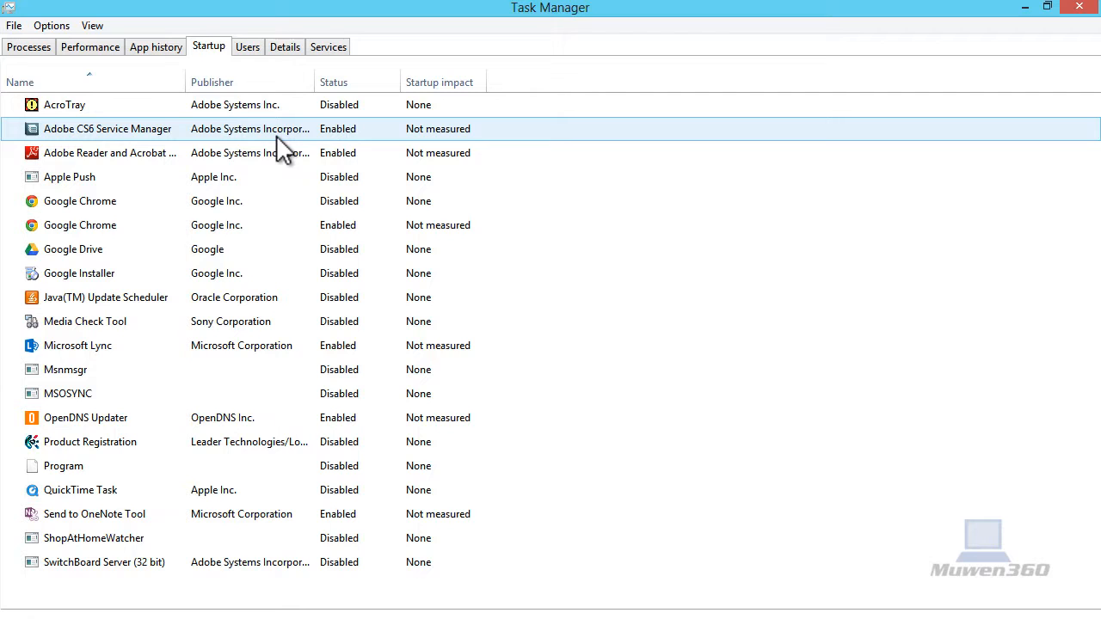
{"action": "left_click", "coordinate": [80, 225]}
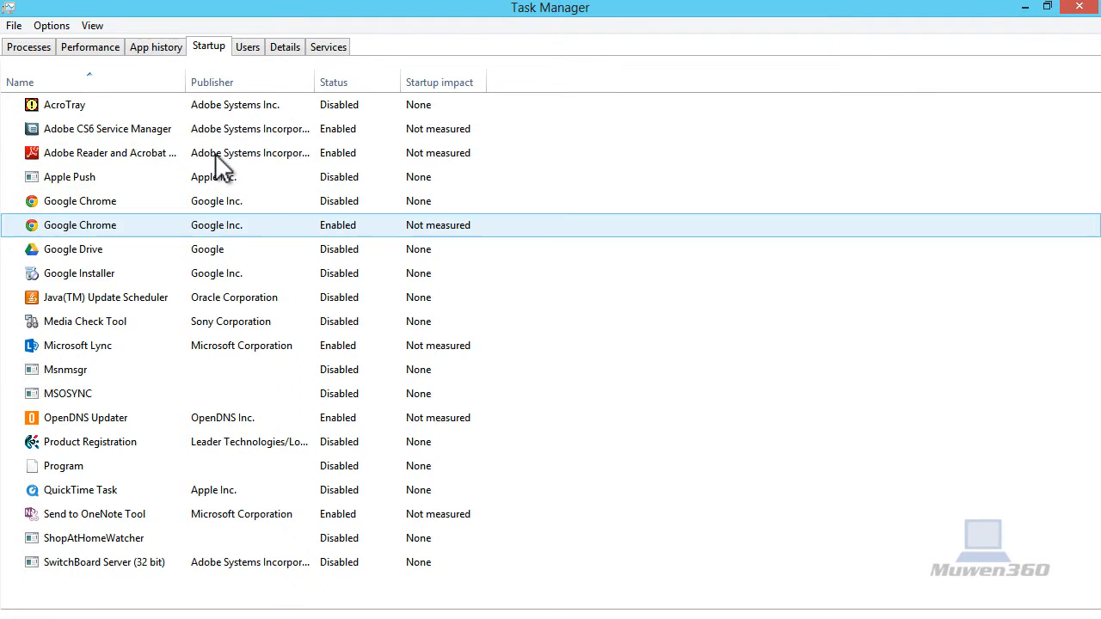
{"action": "left_click", "coordinate": [81, 489]}
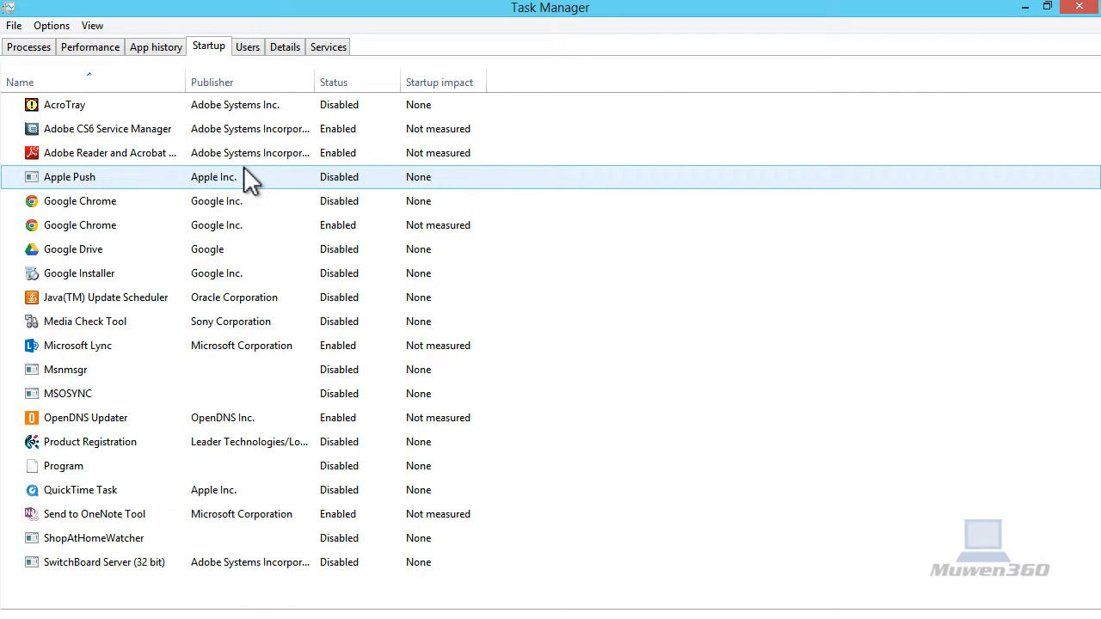
{"action": "left_click", "coordinate": [107, 128]}
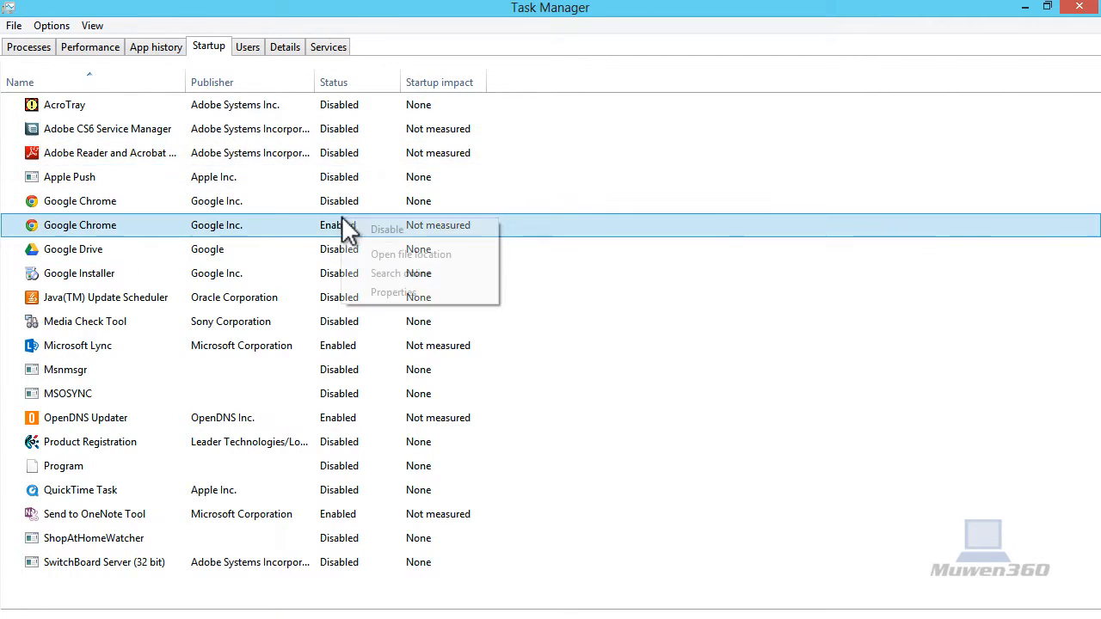
- Disable Google Chrome, Microsoft Lync and Send to OneNote Tool at startup, then close Task Manager
{"action": "left_click", "coordinate": [388, 229]}
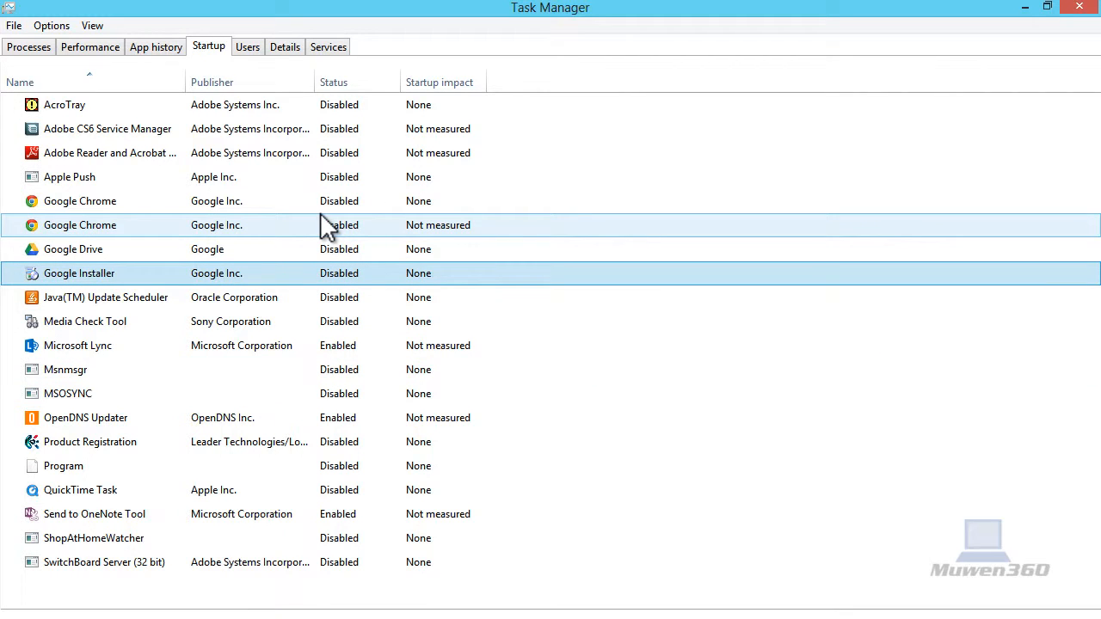
{"action": "left_click", "coordinate": [77, 345]}
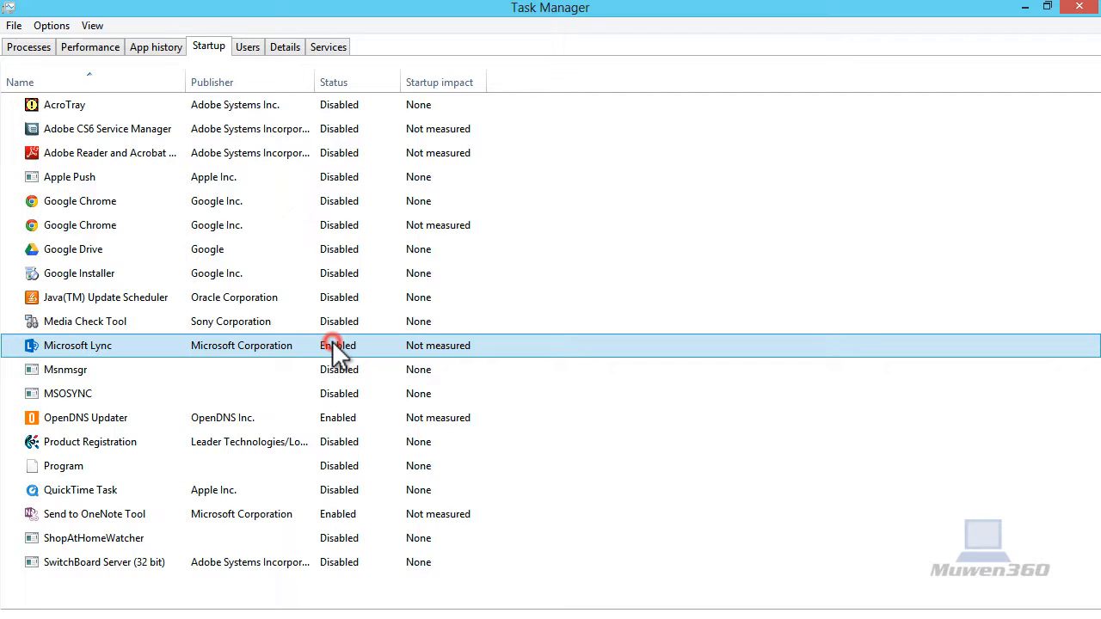
{"action": "left_click", "coordinate": [338, 345]}
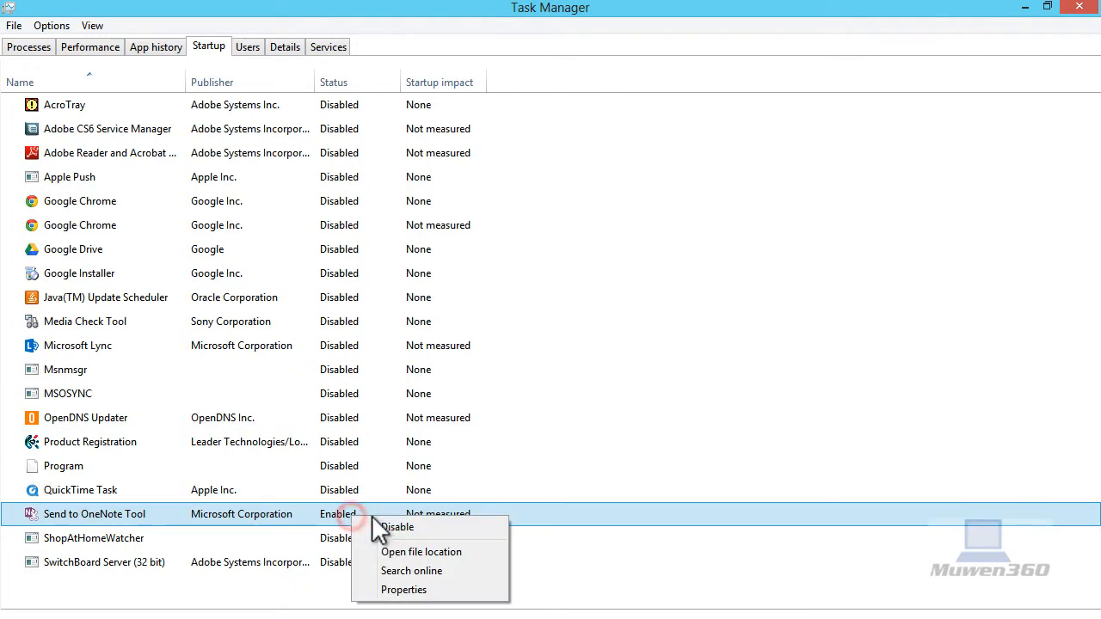
{"action": "left_click", "coordinate": [398, 526]}
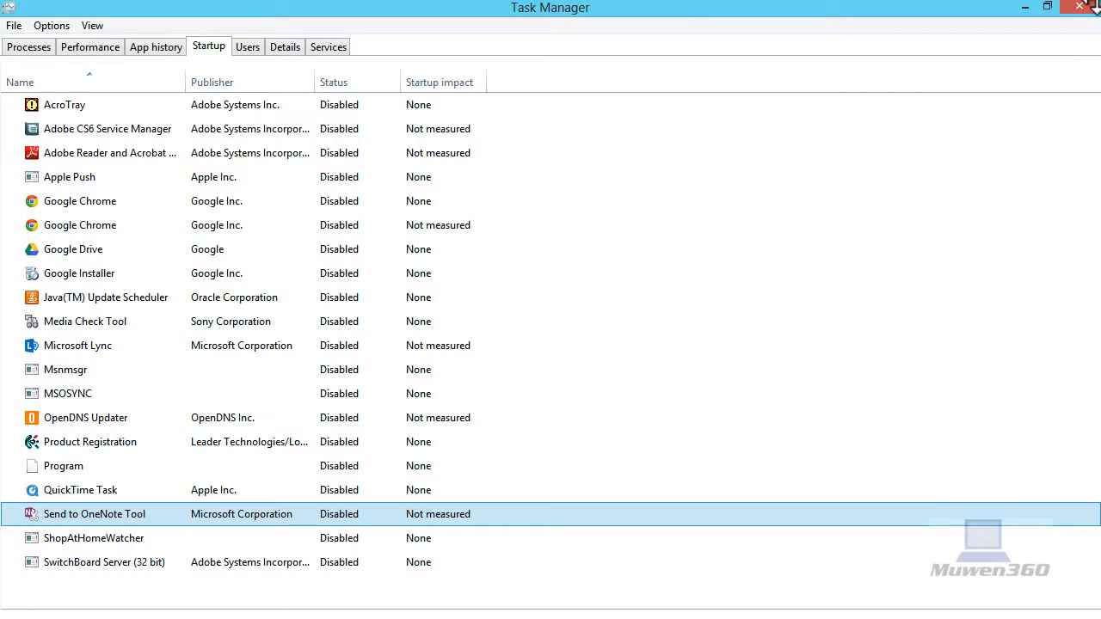
{"action": "left_click", "coordinate": [1083, 6]}
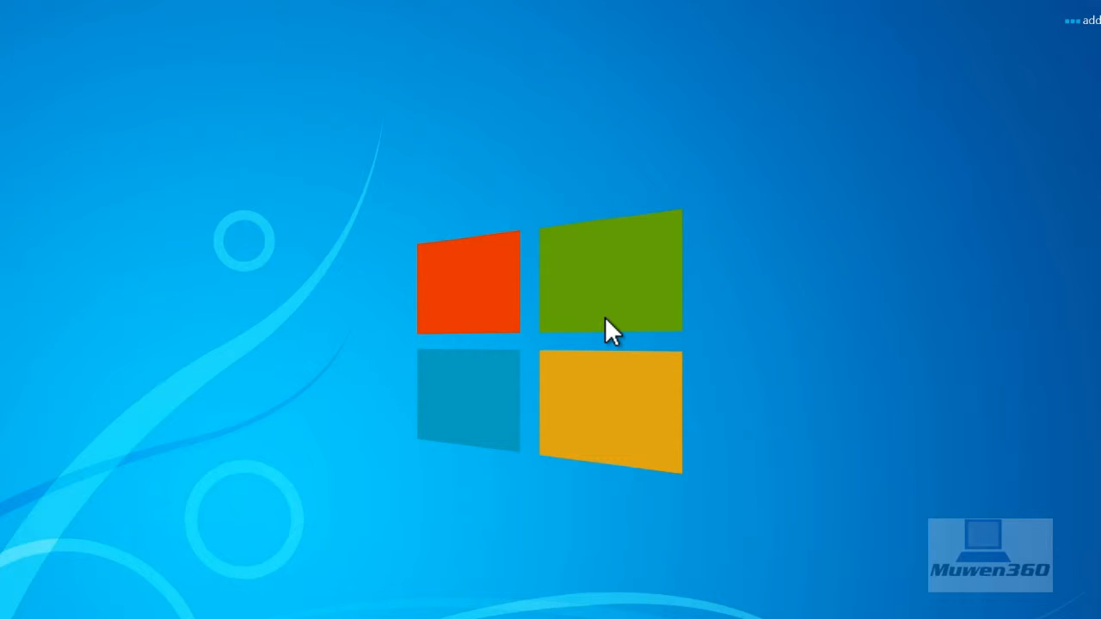
{"action": "mouse_move", "coordinate": [323, 97]}
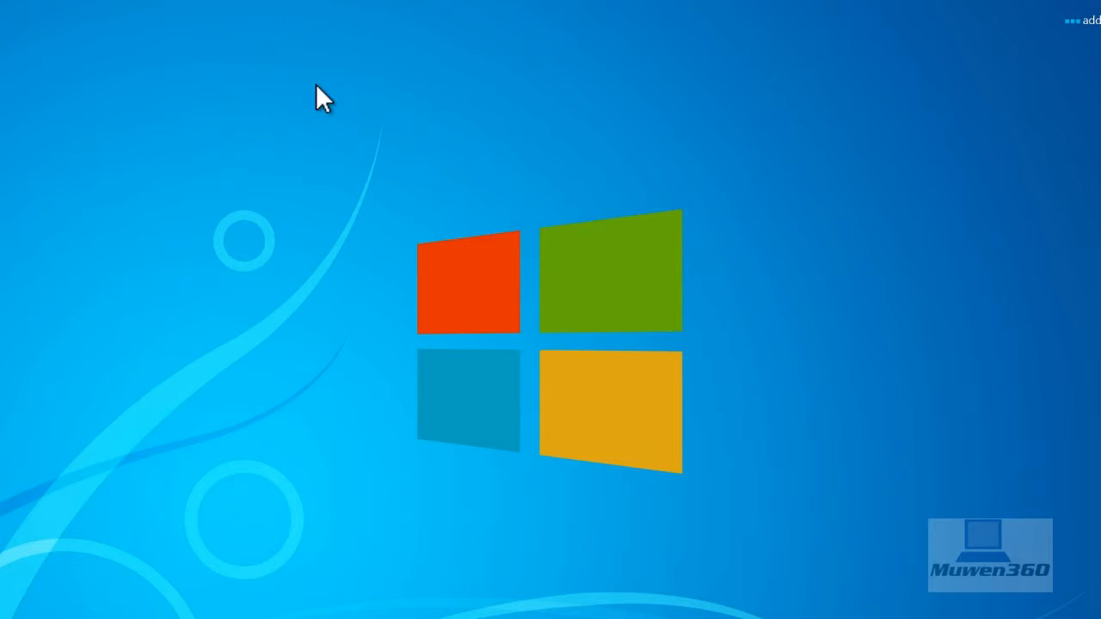
{"action": "mouse_move", "coordinate": [370, 280]}
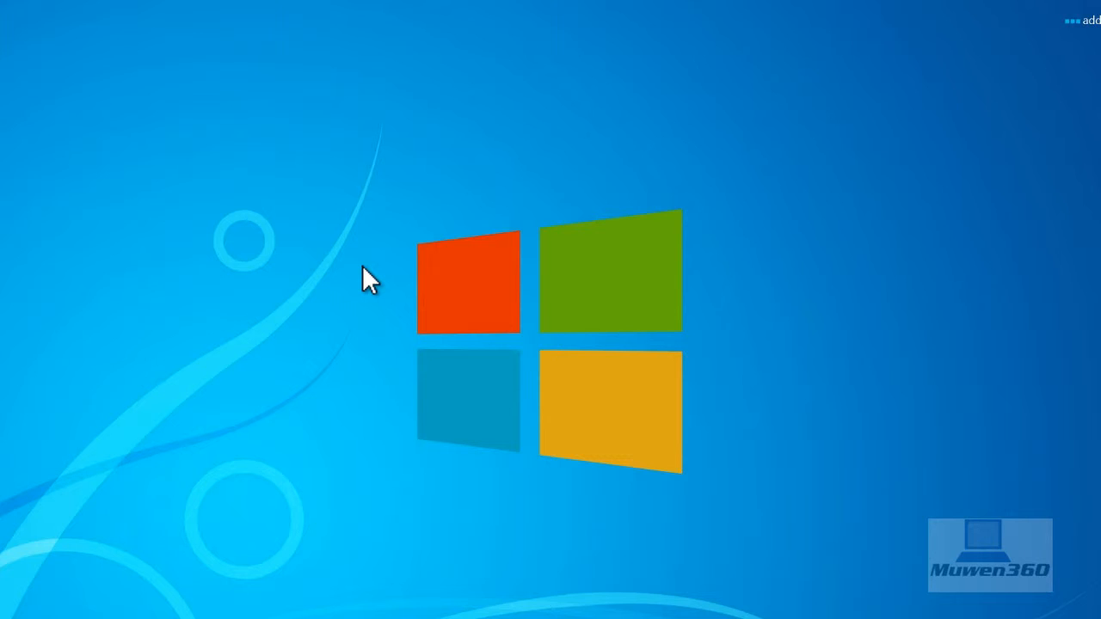